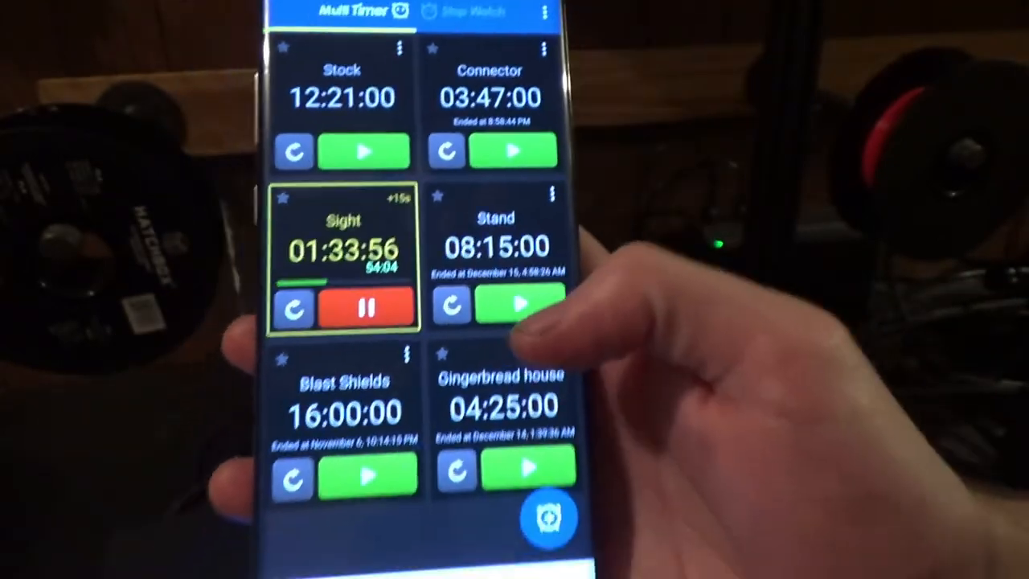
Reset the Silencer timer card so its countdown restarts, then browse back through the part timer list
scroll("down", 3)
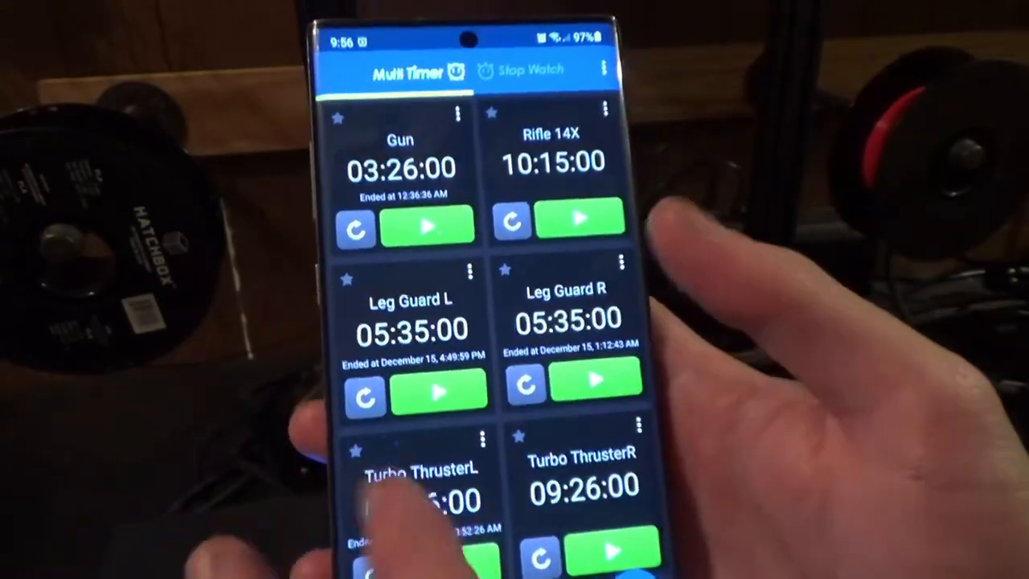
scroll("down", 3)
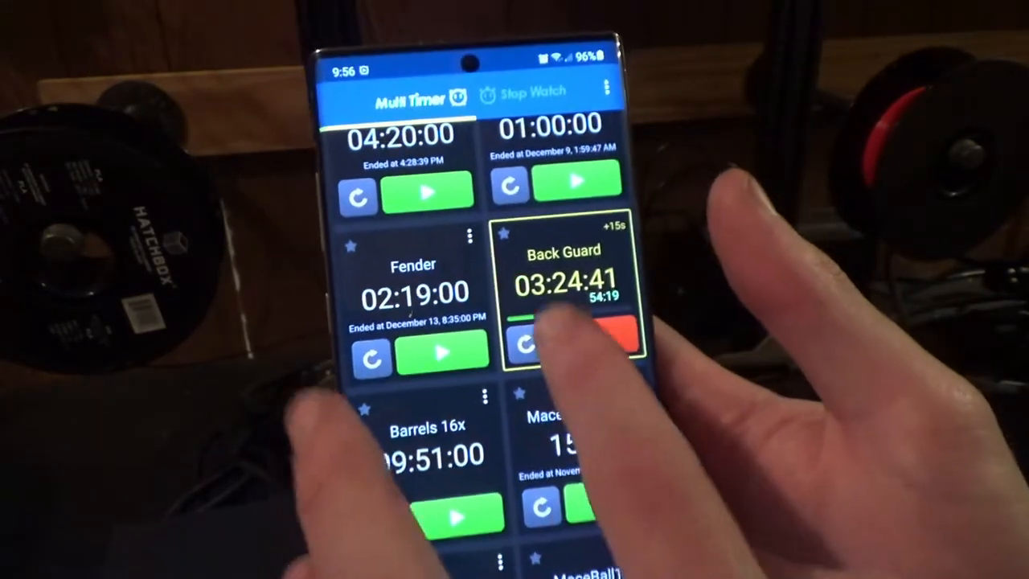
scroll("down", 3)
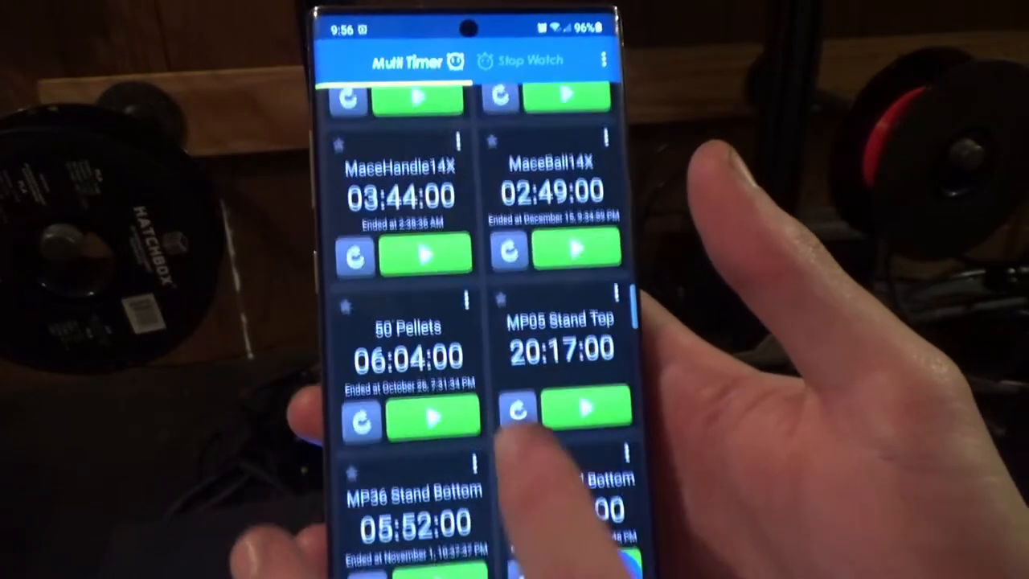
scroll("down", 3)
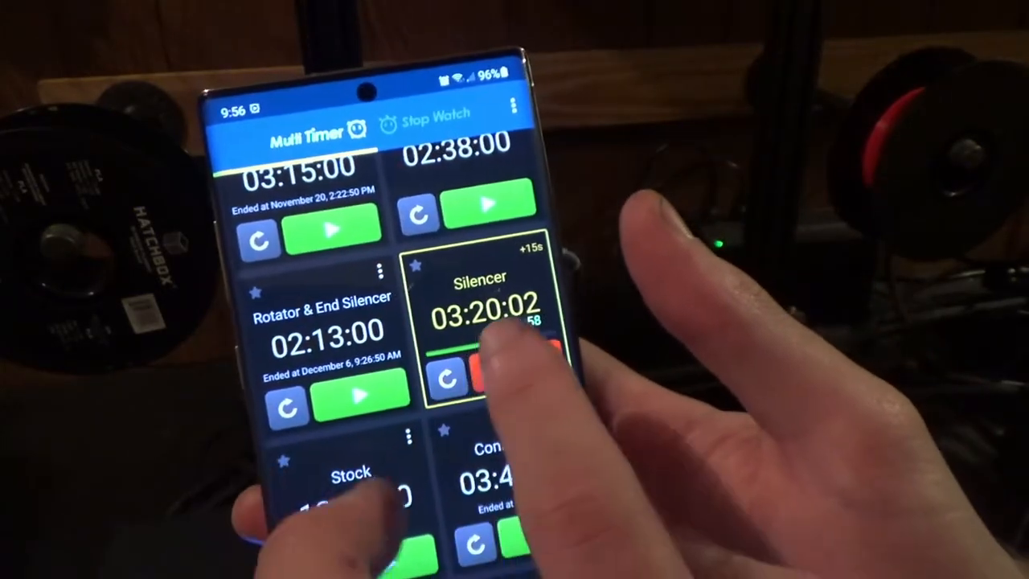
left_click(447, 378)
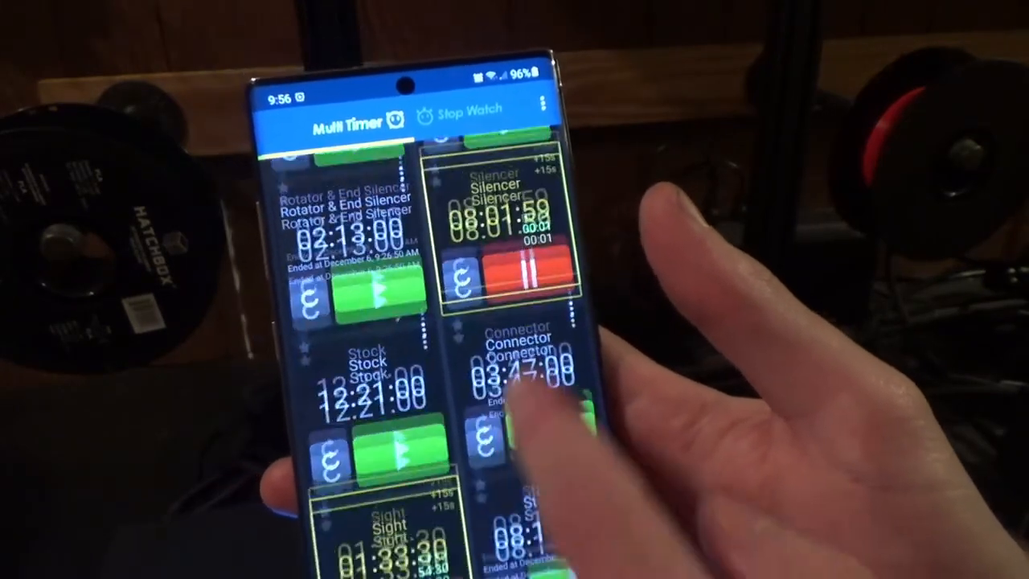
scroll("down", 3)
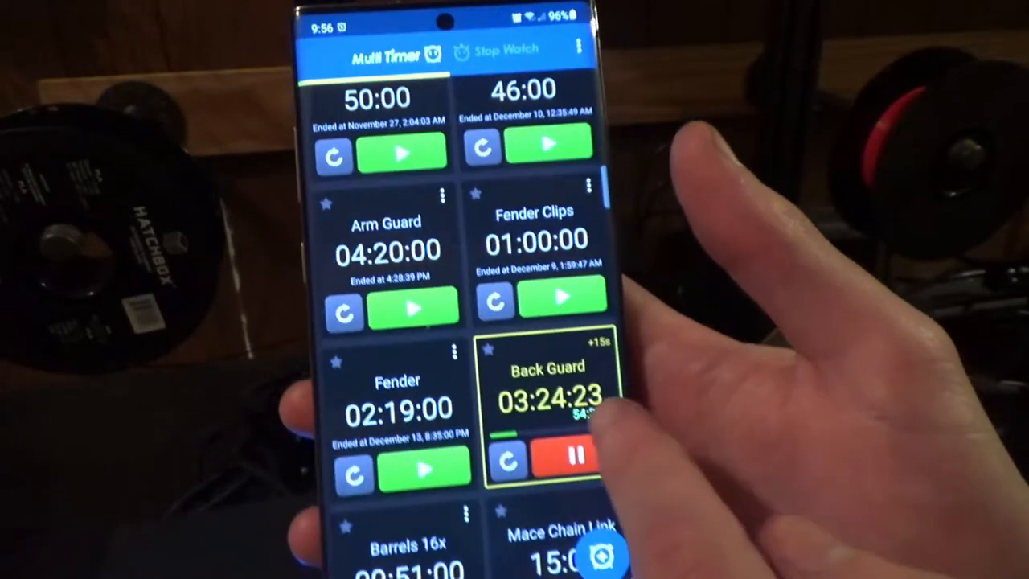
scroll("down", 3)
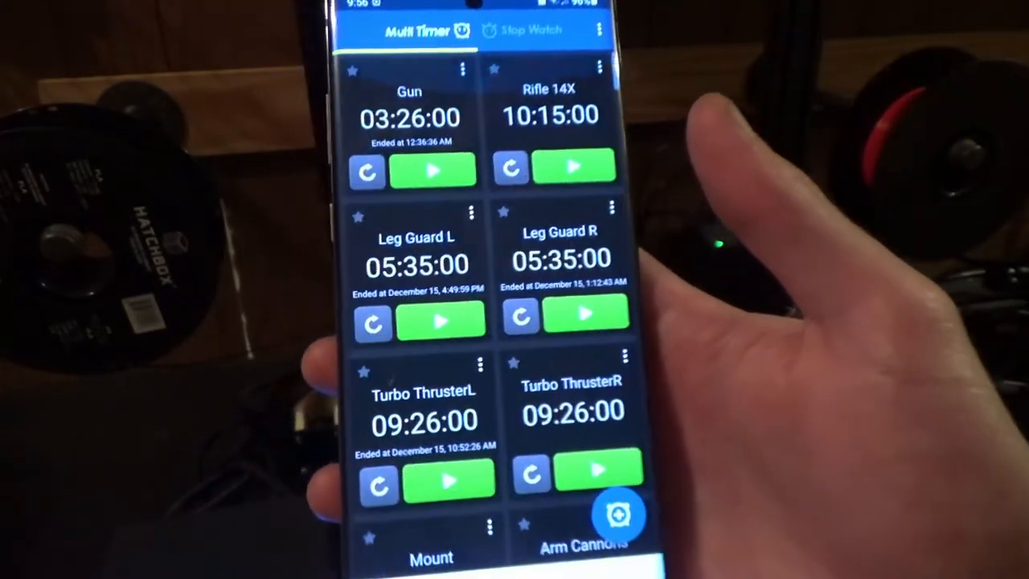